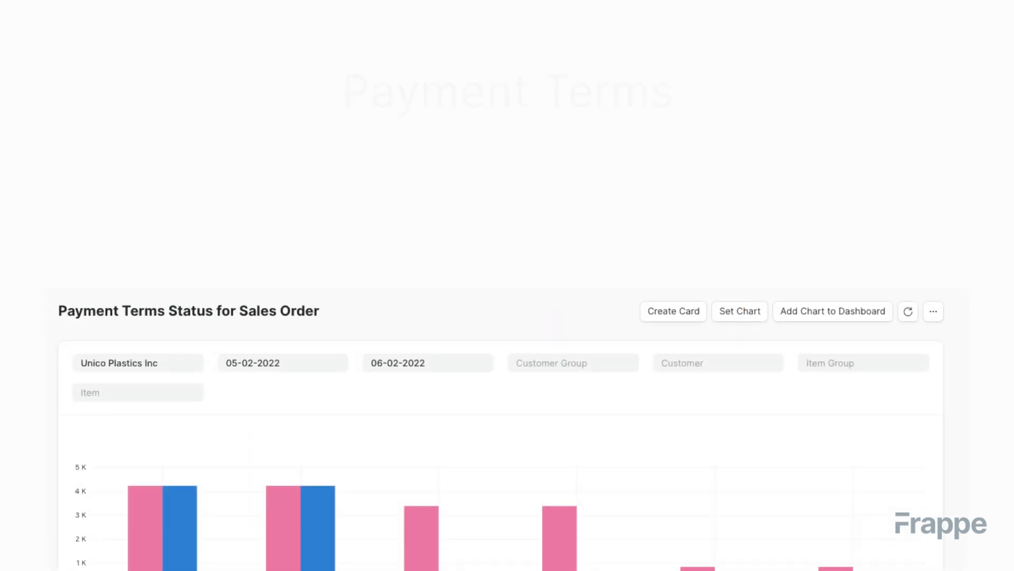
pyautogui.scroll(3)
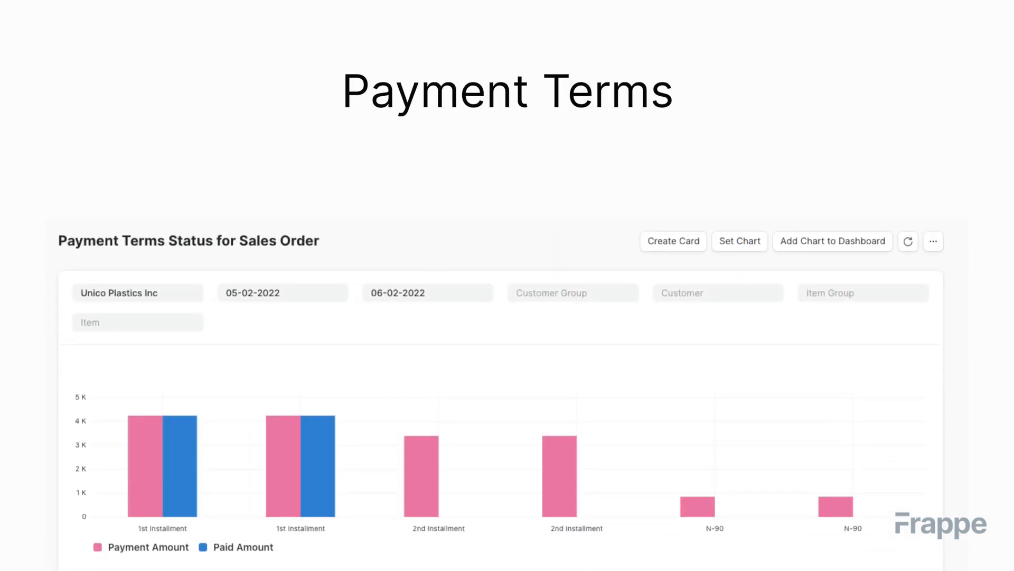